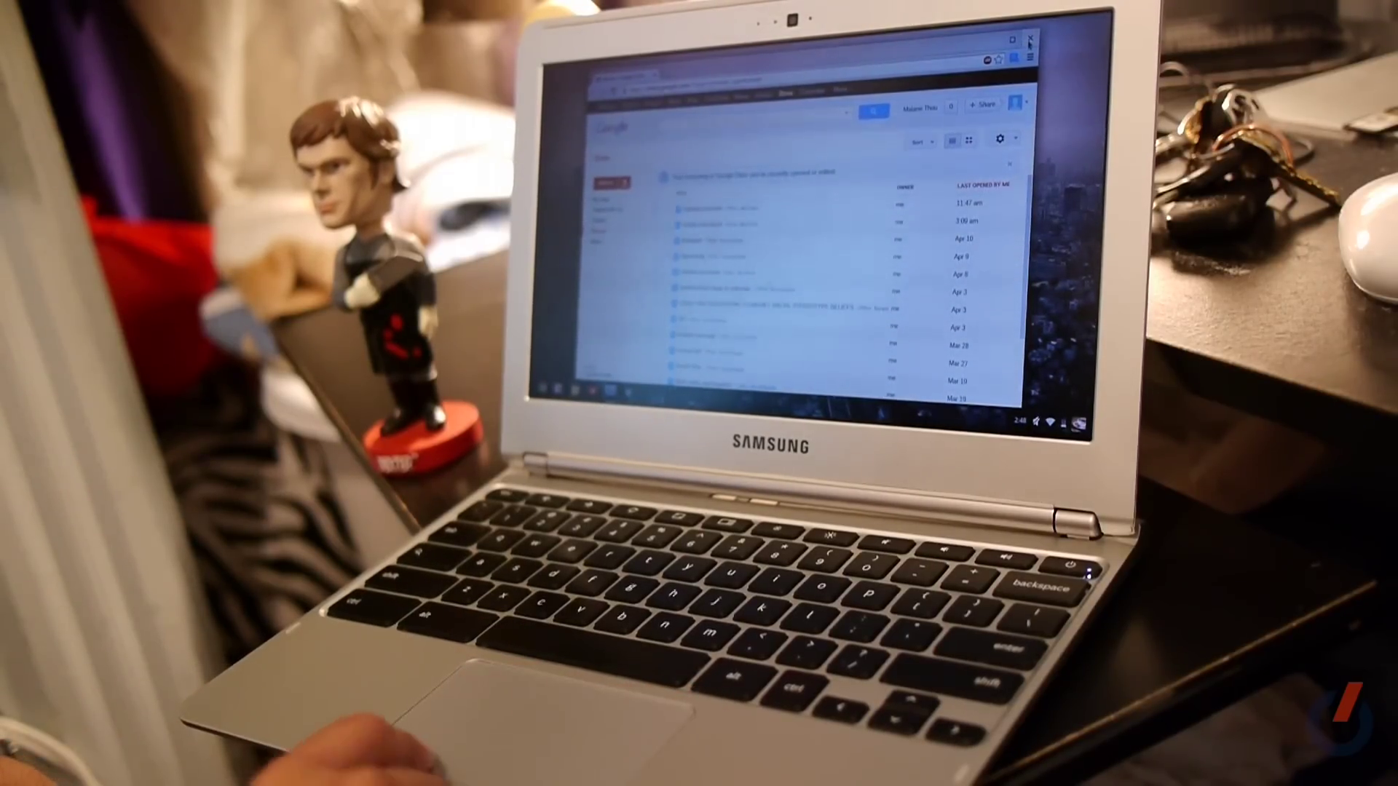
Step: Show nearby Wi-Fi networks from the system tray's 'Connected to' network entry
click(1038, 35)
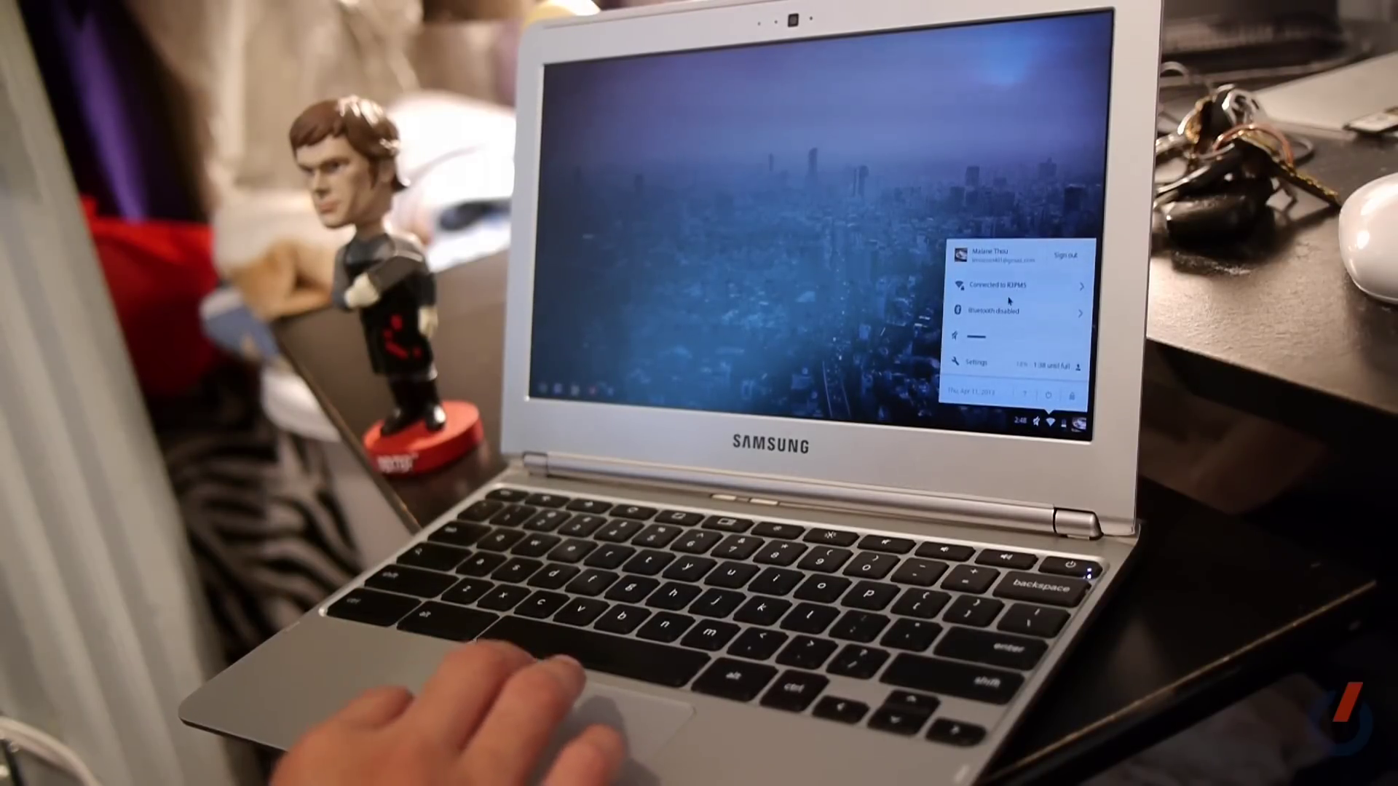
click(1010, 286)
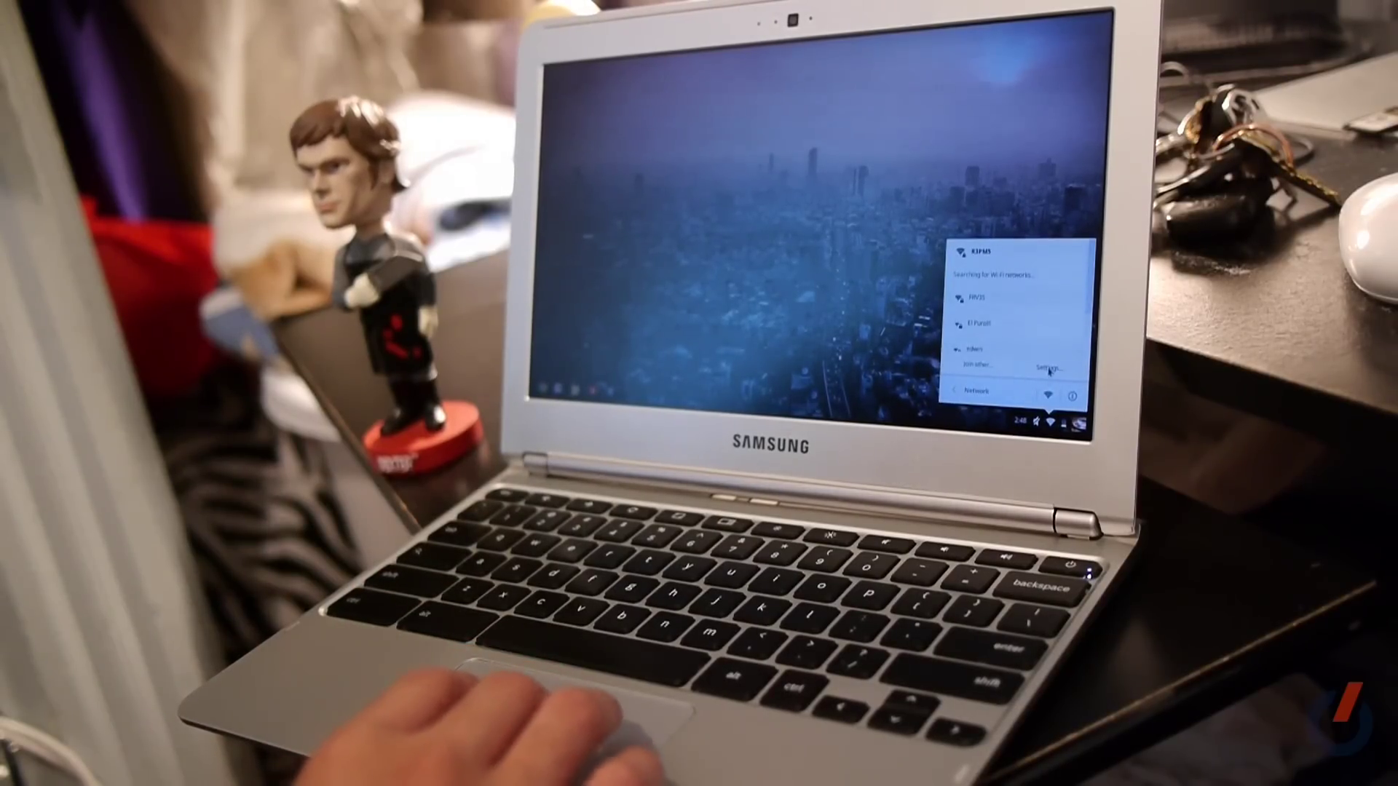